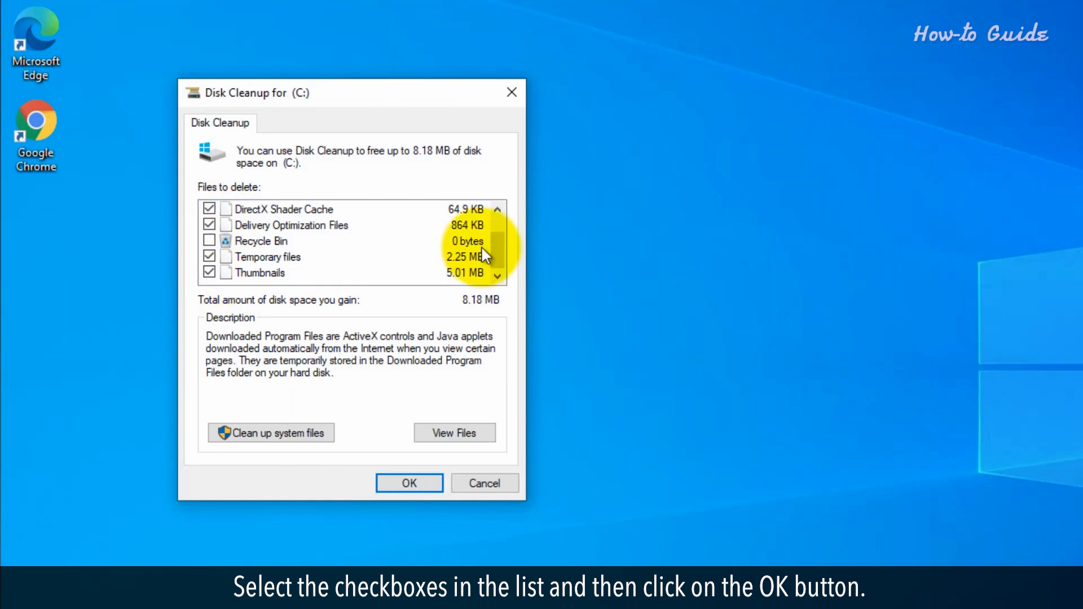
Confirm Disk Cleanup to permanently delete the checked temporary files from drive C:.
click(409, 483)
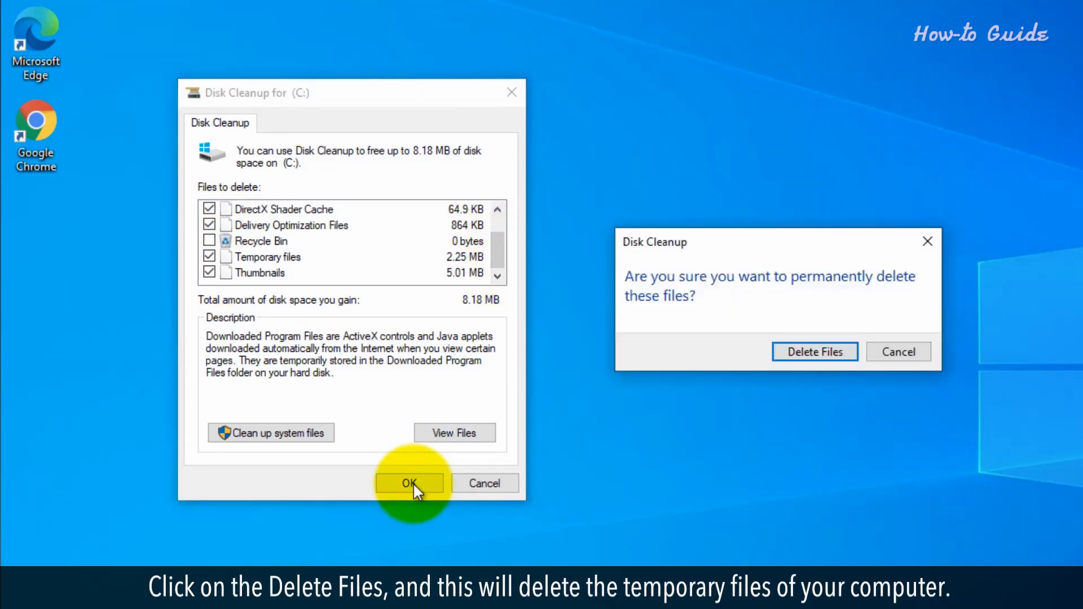
click(814, 351)
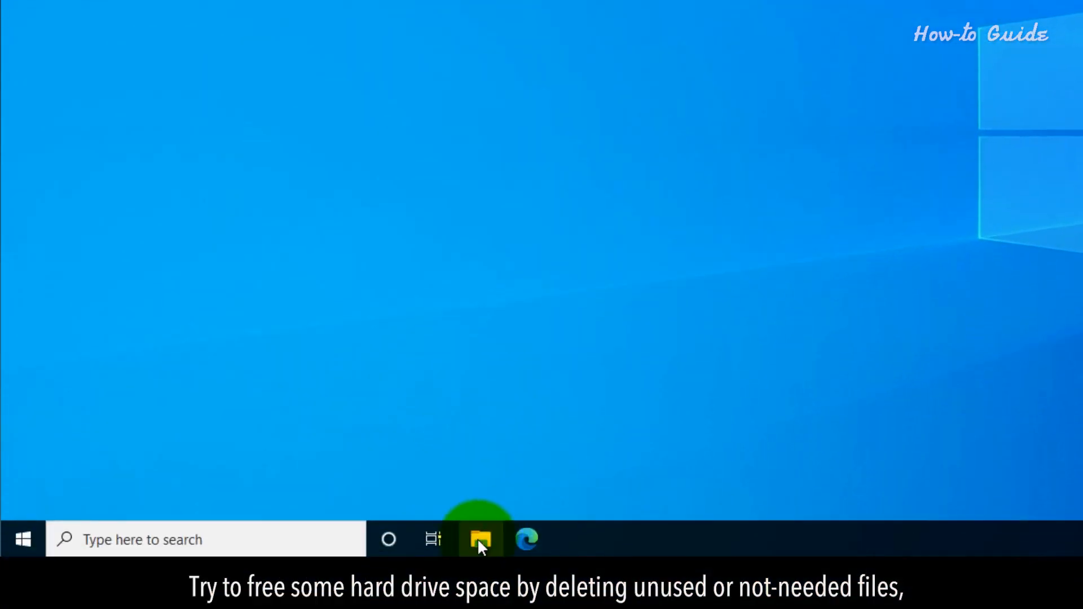
Delete the Wildlife.wmv video from the Videos folder in File Explorer.
click(481, 539)
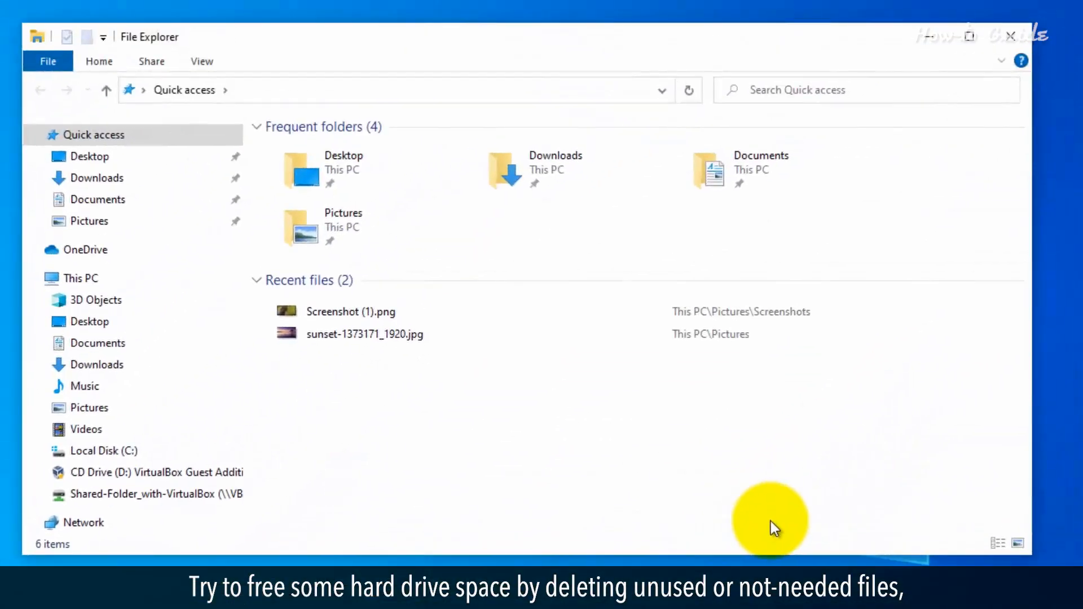
click(86, 429)
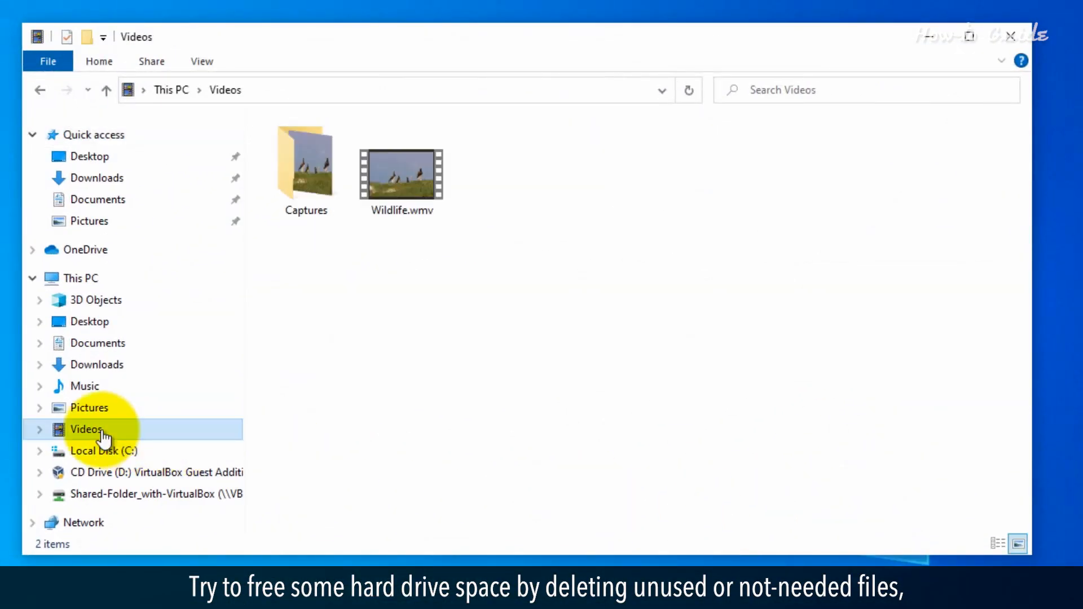
click(401, 174)
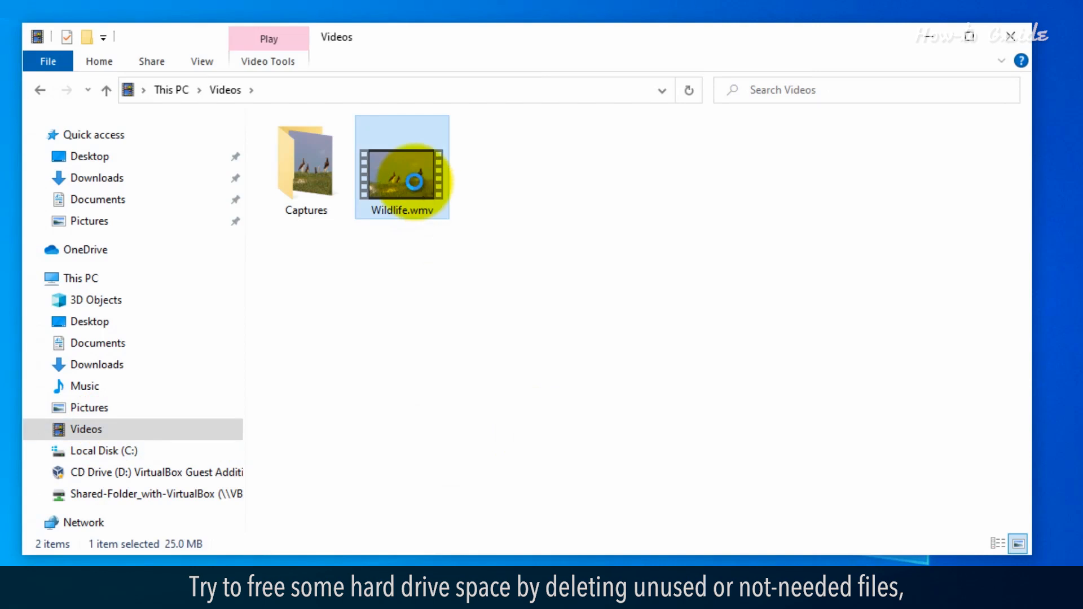
key(Delete)
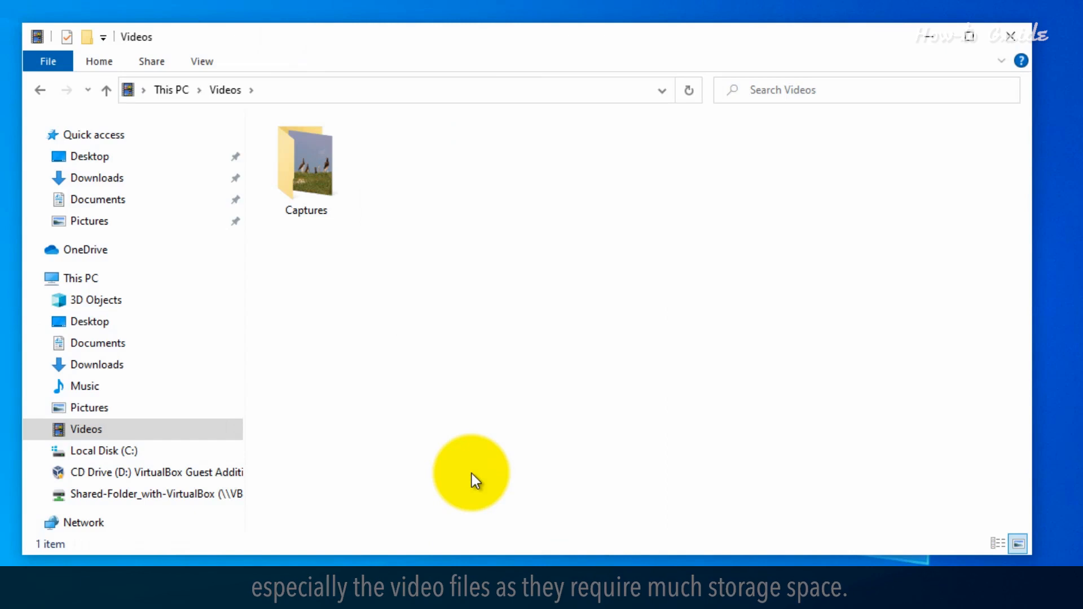
Search for 'command prompt' and launch Command Prompt as administrator.
right_click(28, 38)
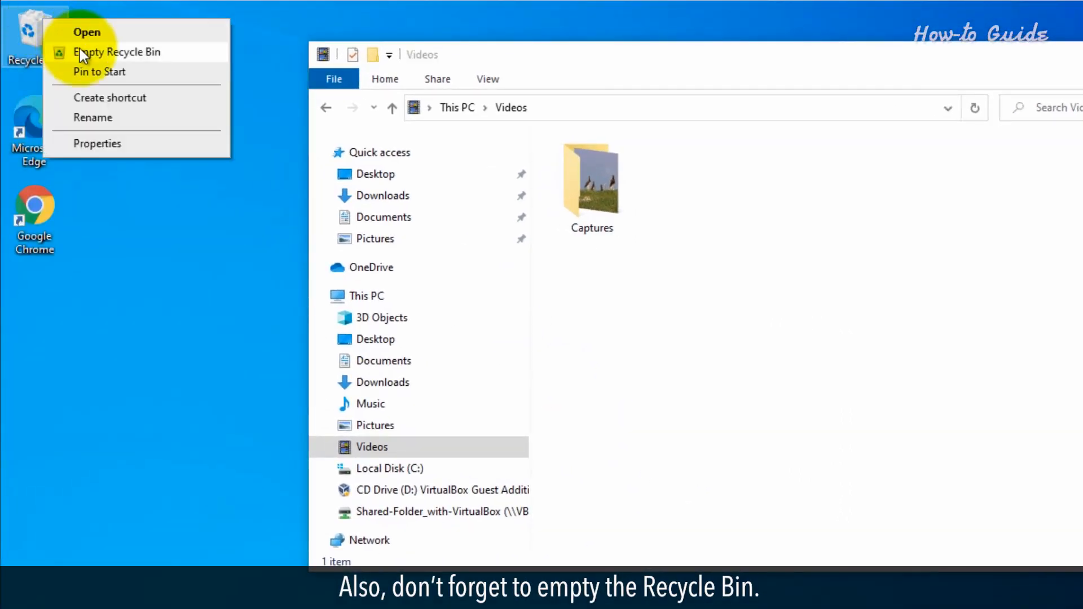
text(command prompt)
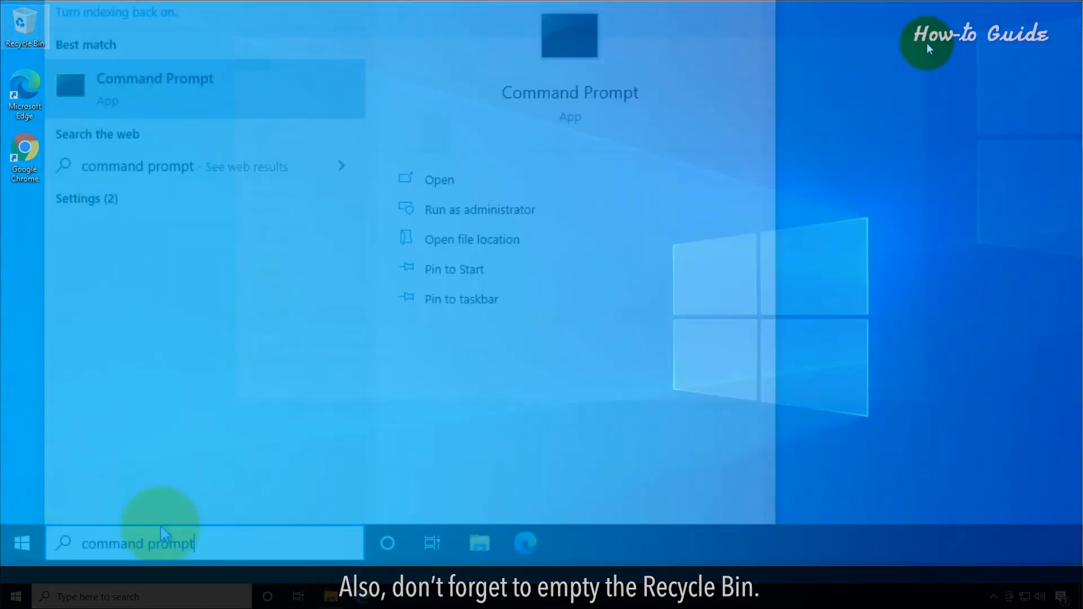
right_click(154, 83)
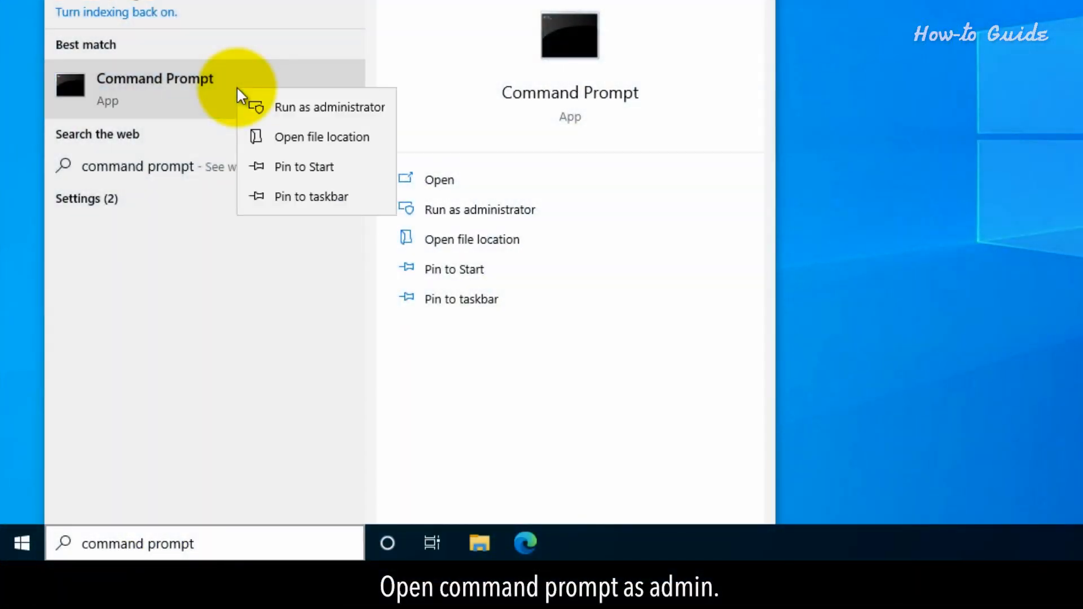
click(329, 107)
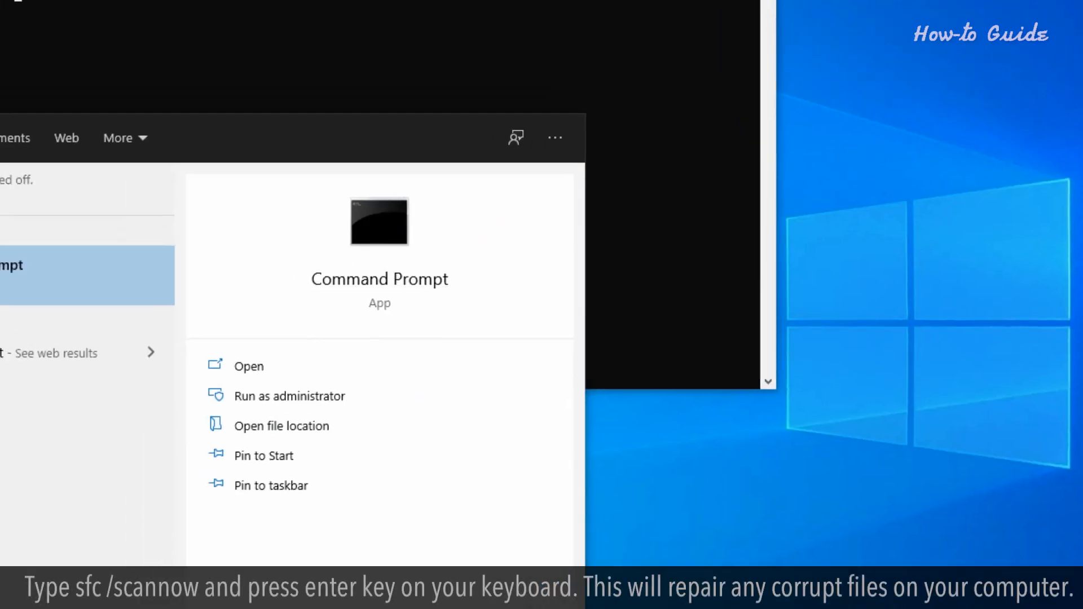
Run sfc /scannow in the administrator Command Prompt to repair system files.
click(290, 396)
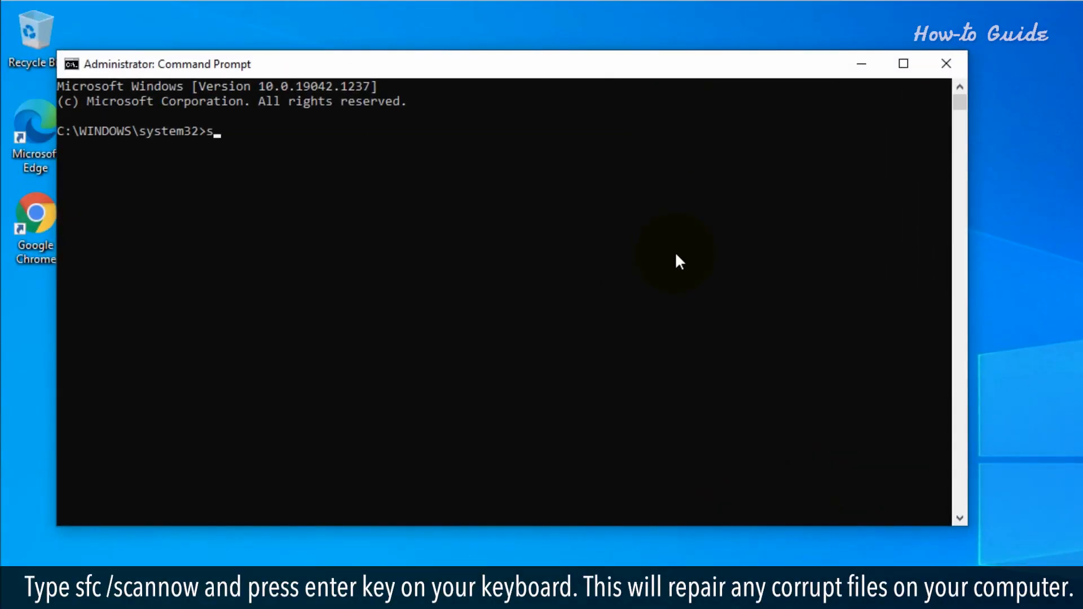
text(fc /s)
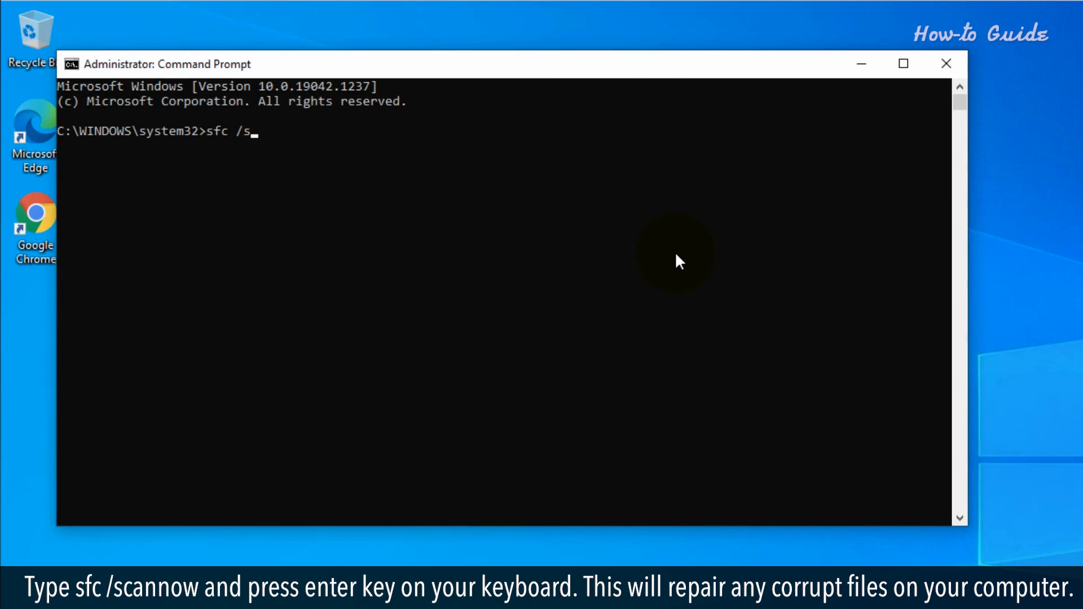
text(canno)
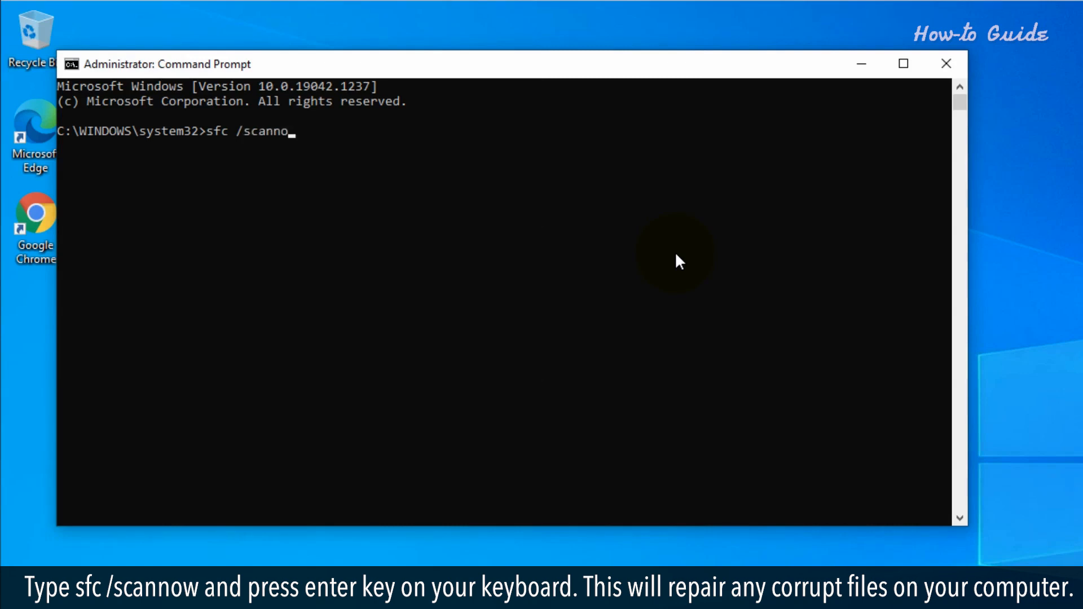
key(enter)
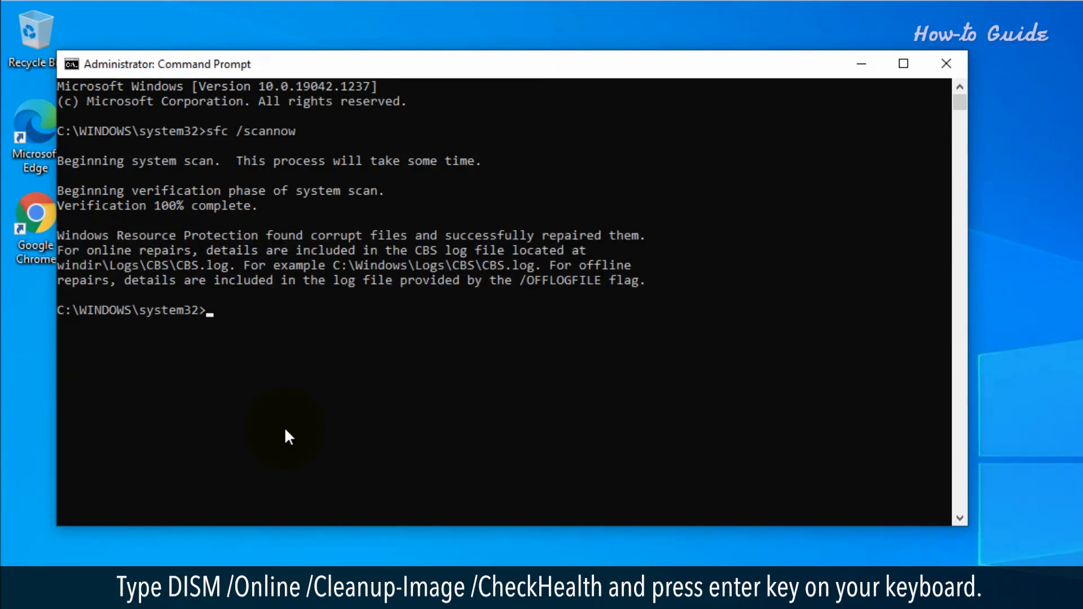
Run DISM /online /Cleanup-Image /CheckHealth to check the component store.
text(DISM /online)
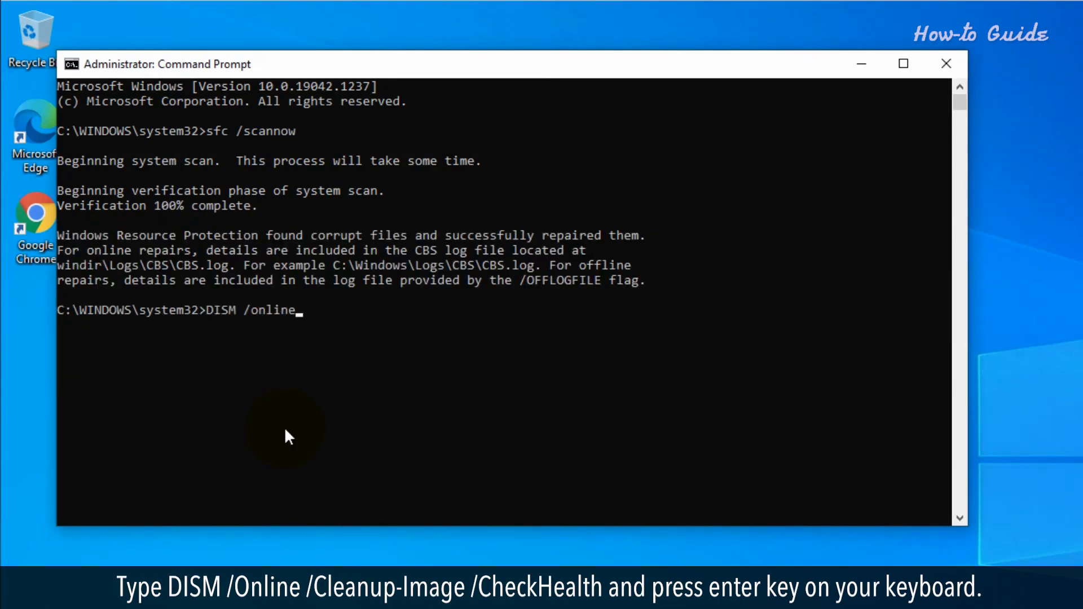
text(/Cleanup-Image)
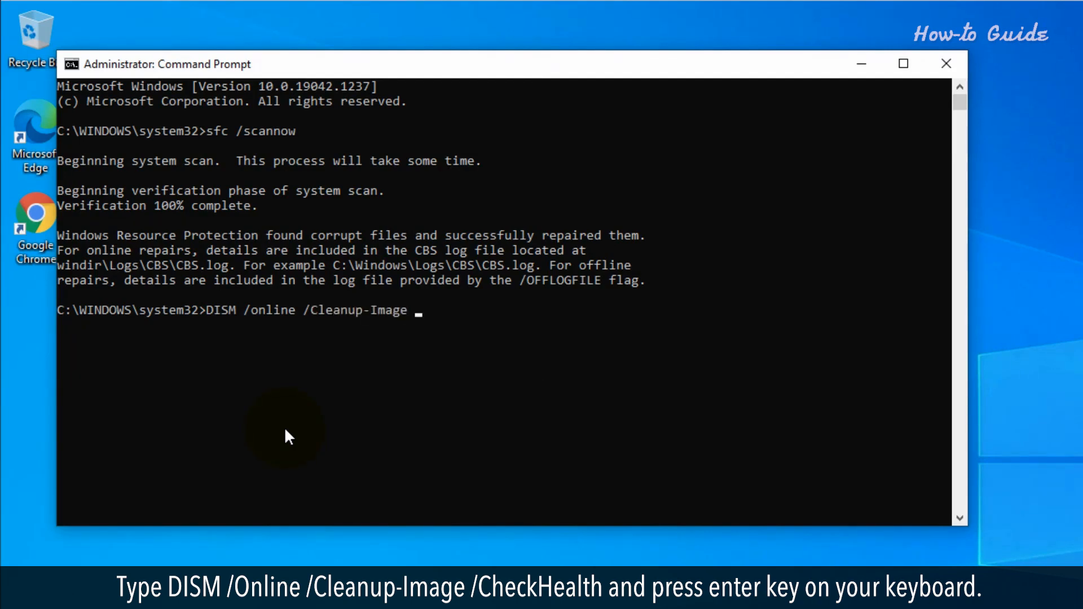
text(/)
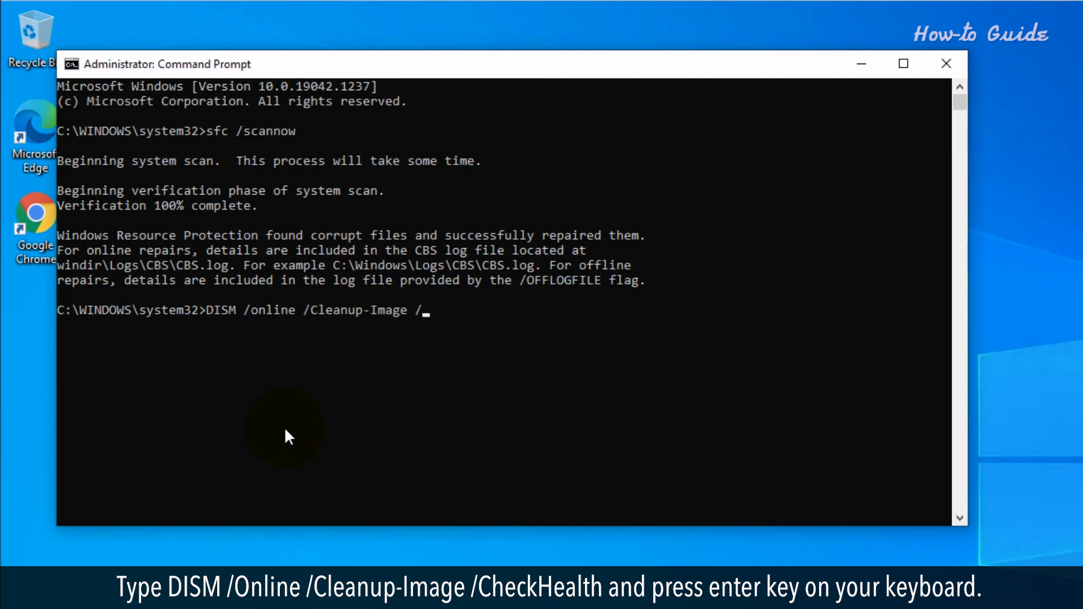
text(CheckHealth)
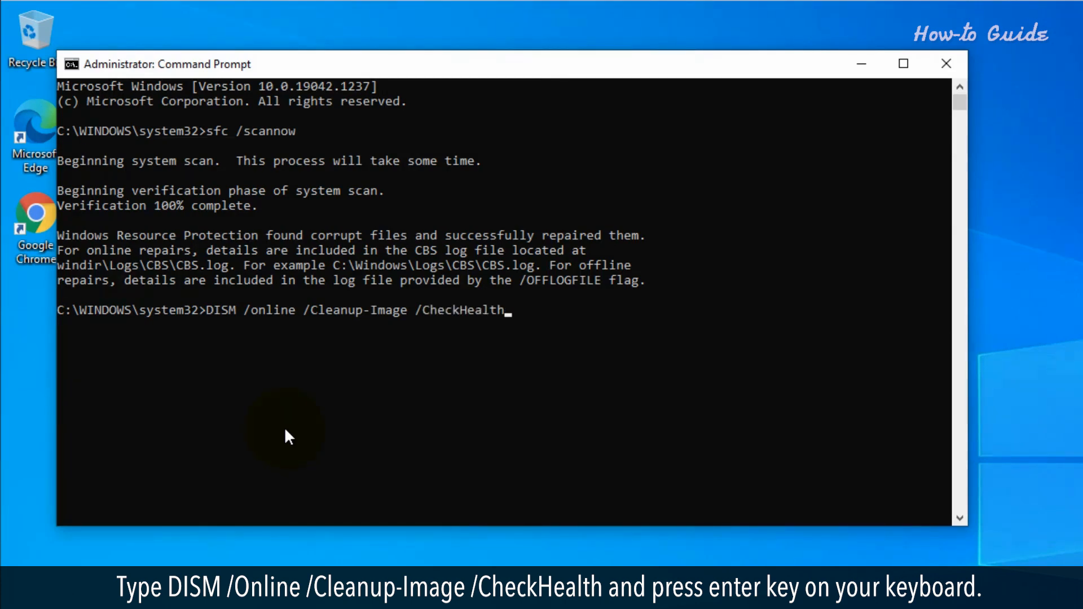
key(enter)
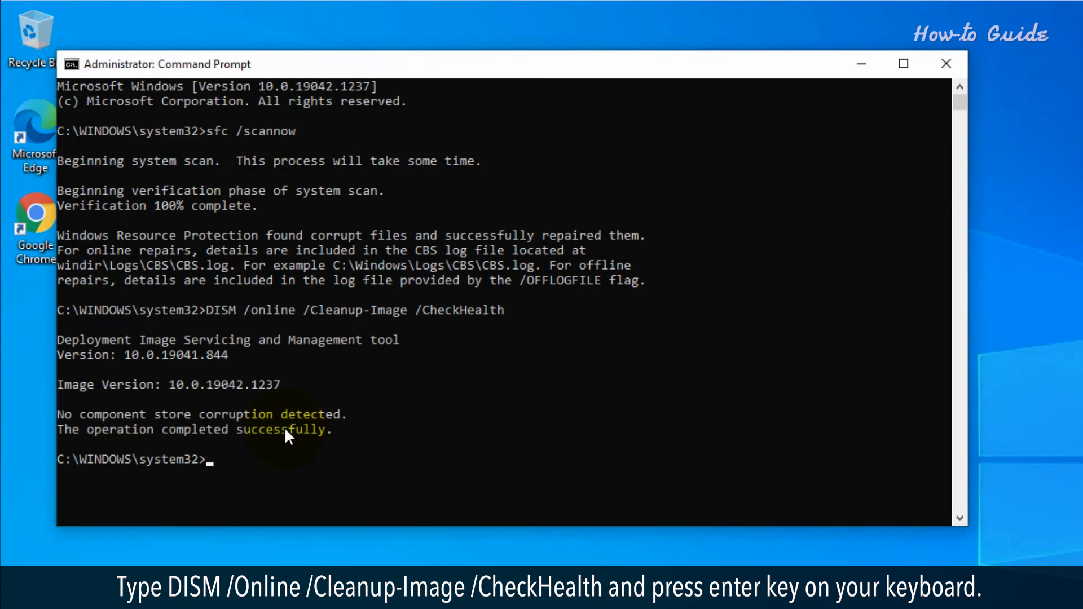
Run DISM /online /Cleanup-Image /RestoreHealth until it completes successfully.
text(DS)
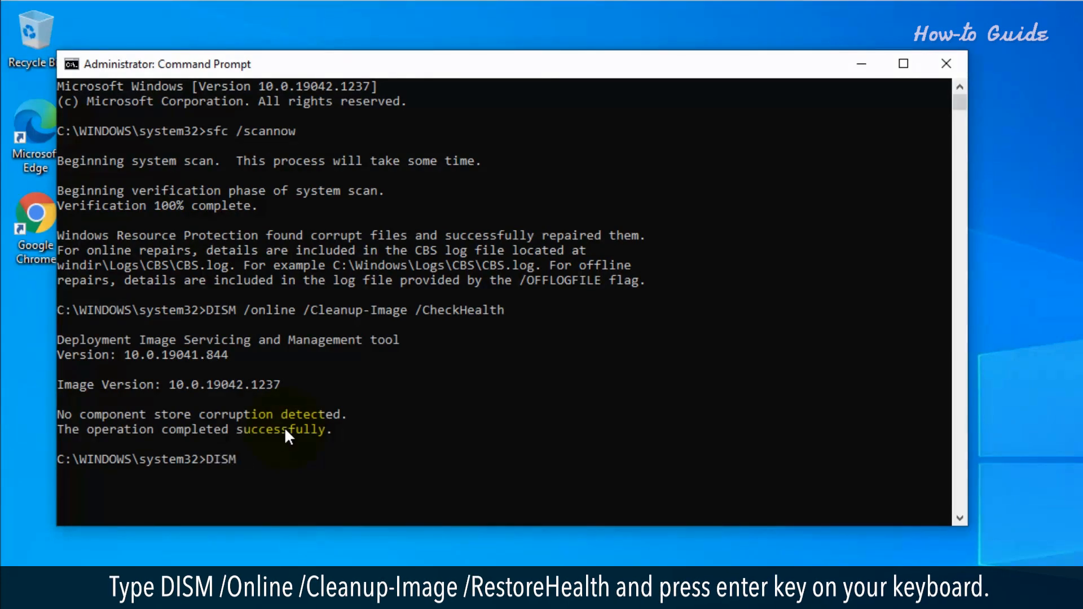
text(/)
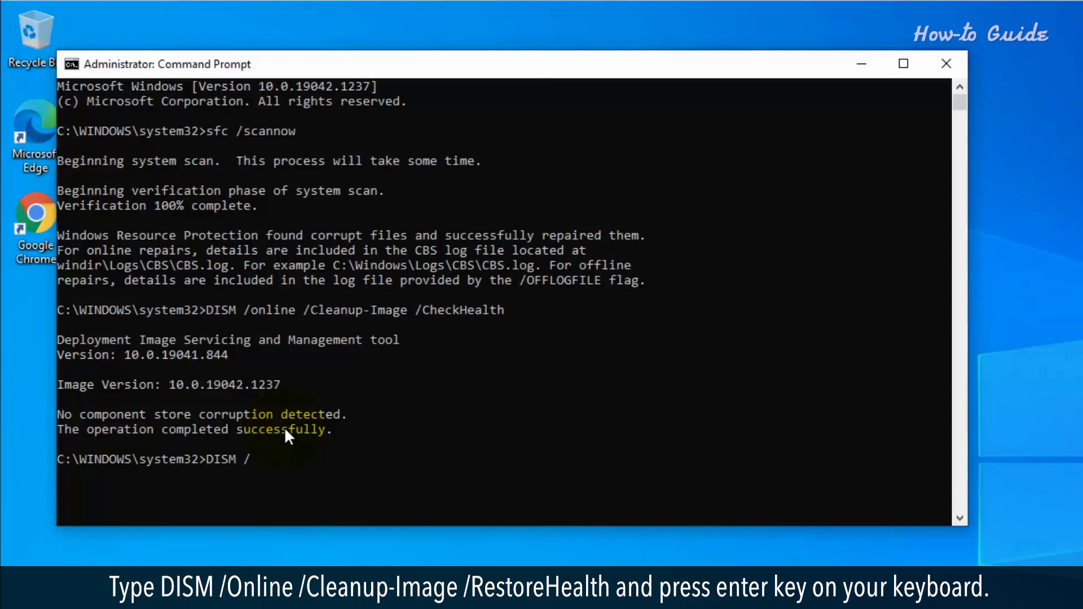
text(online)
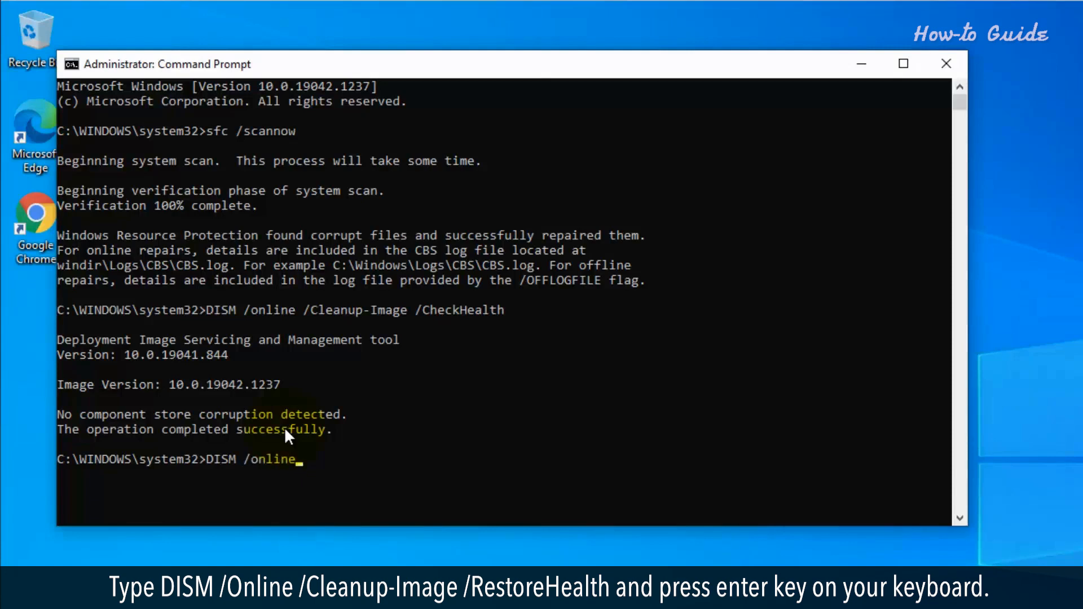
text(/Cl)
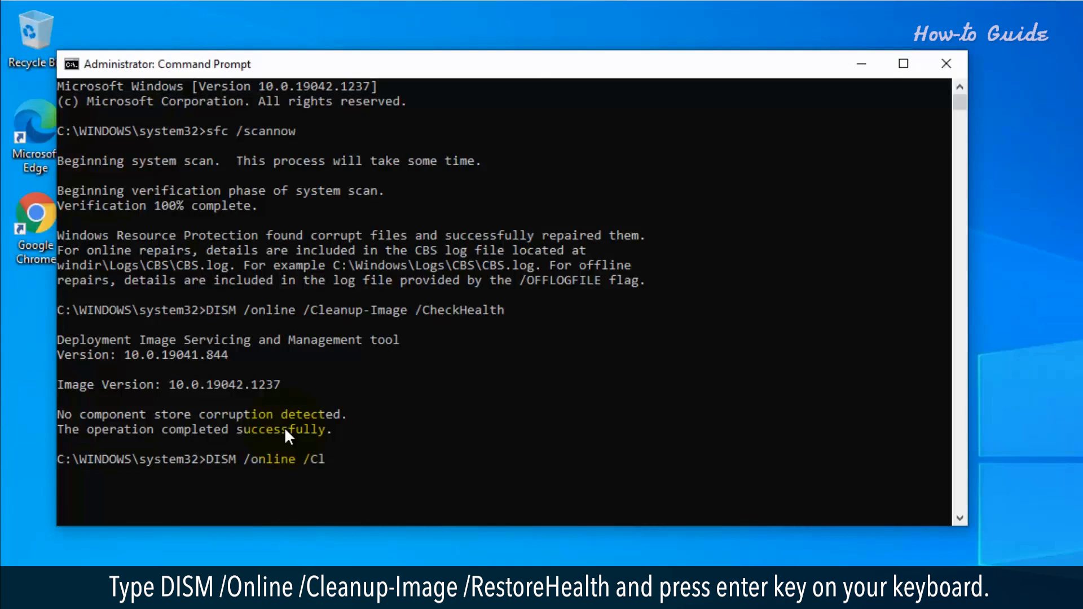
text(eanup-Image)
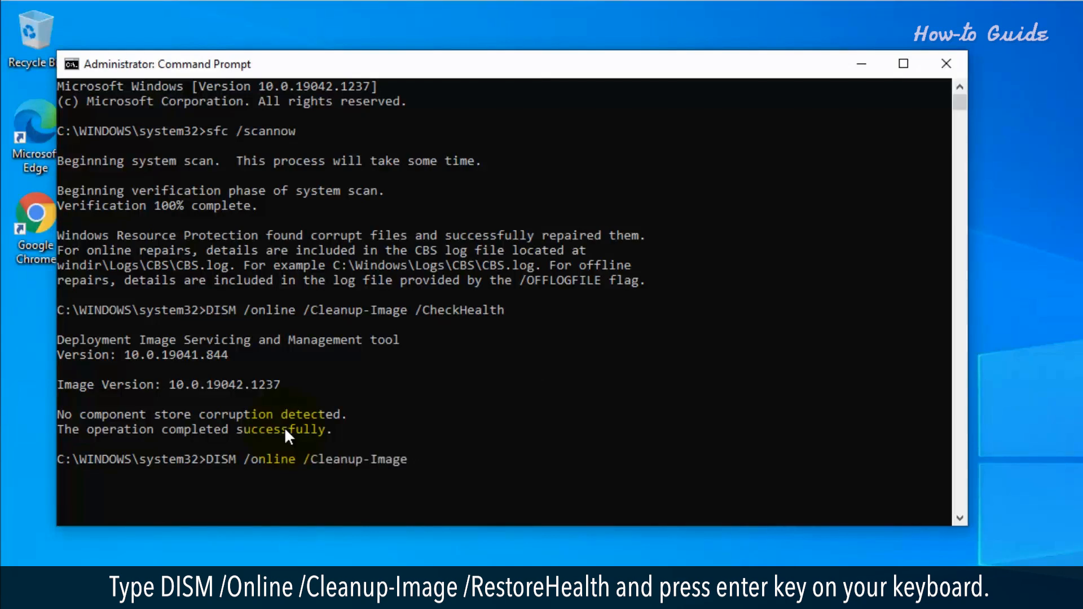
text(/Restore)
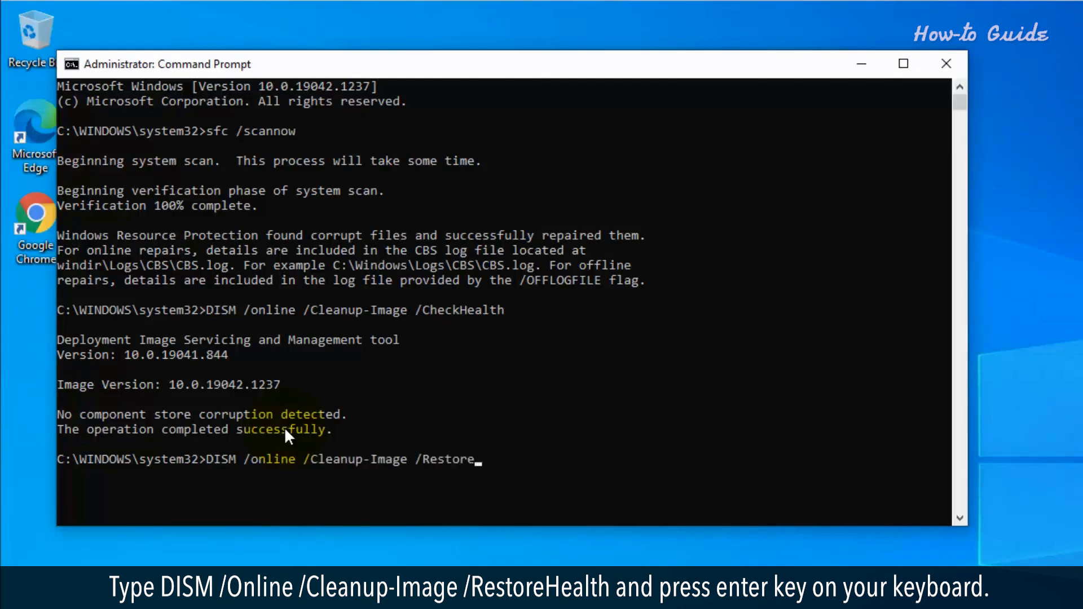
text(Health)
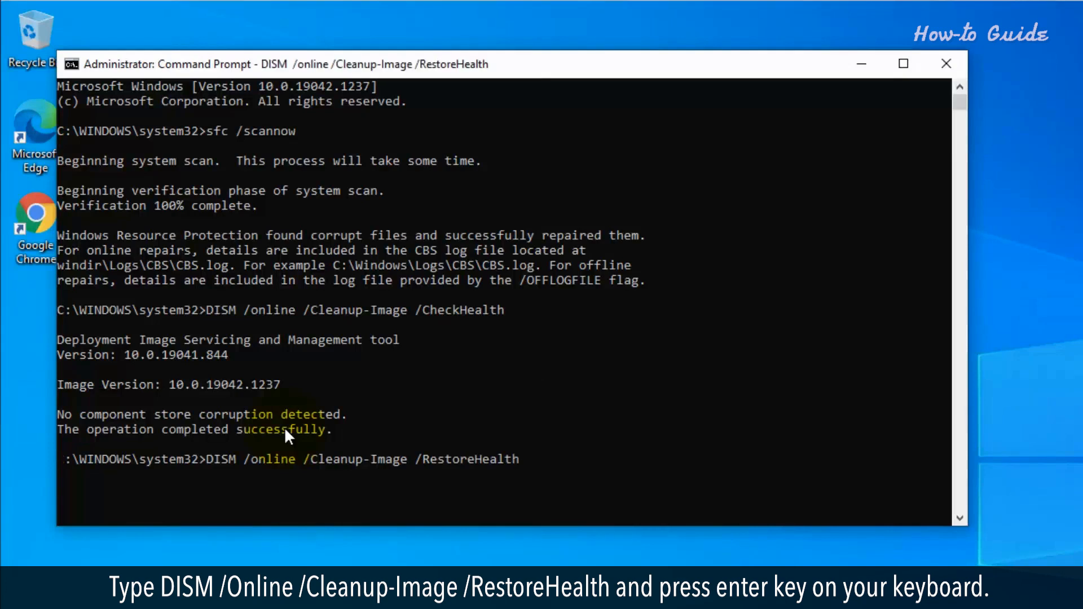
key(enter)
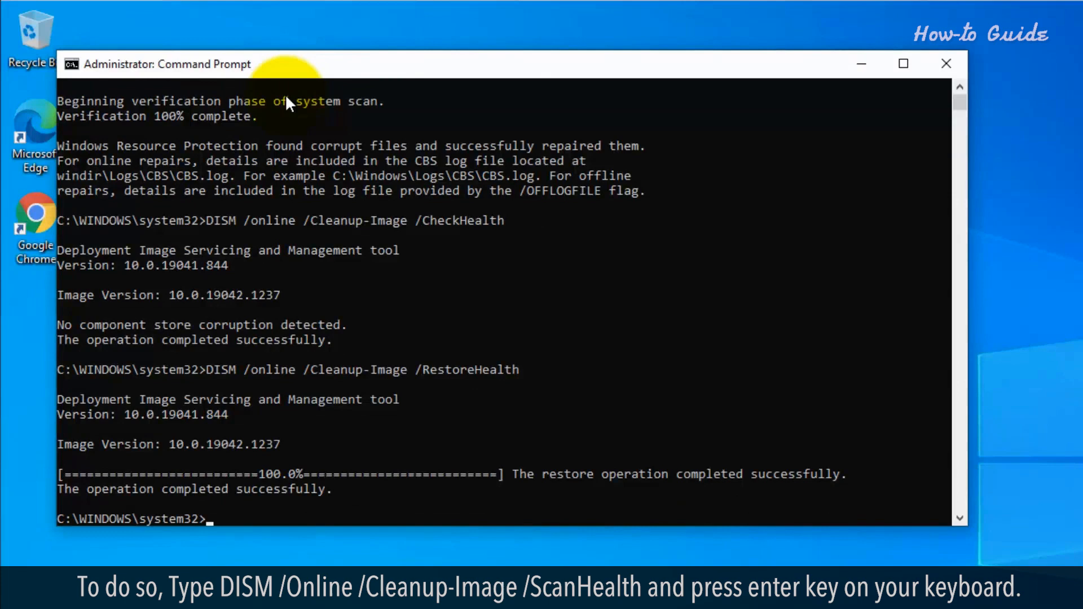
Run DISM /online /Cleanup-Image /ScanHealth, which finds no corruption.
text(DISM)
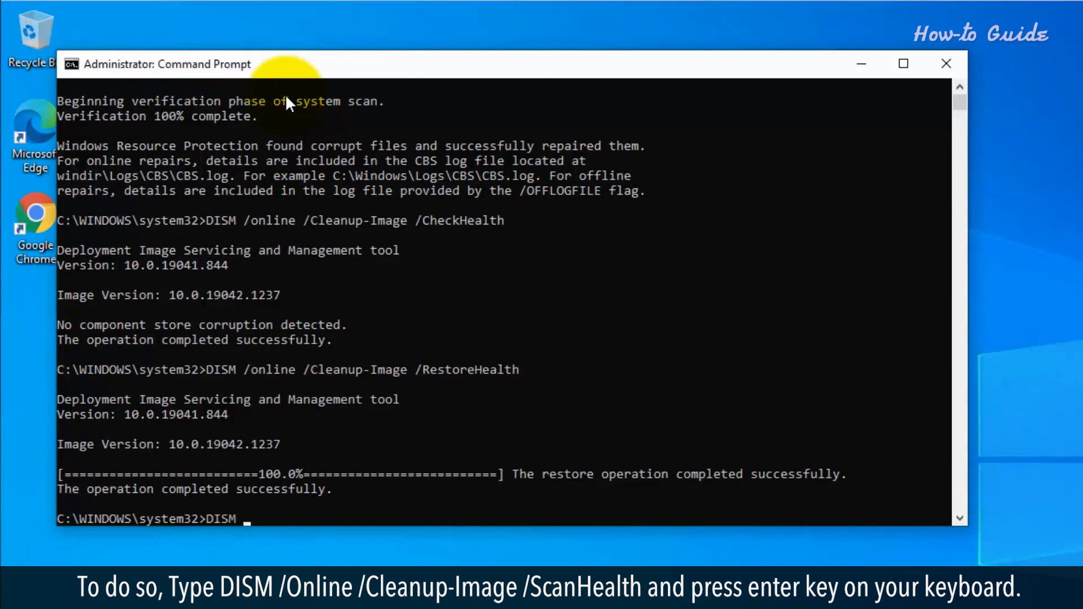
text(/online)
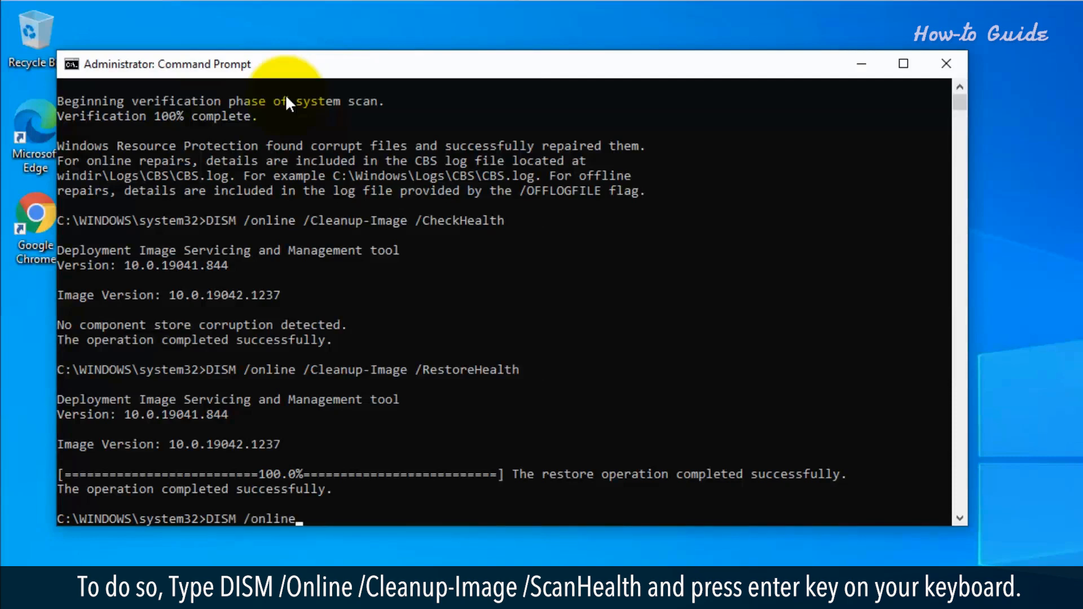
text(/)
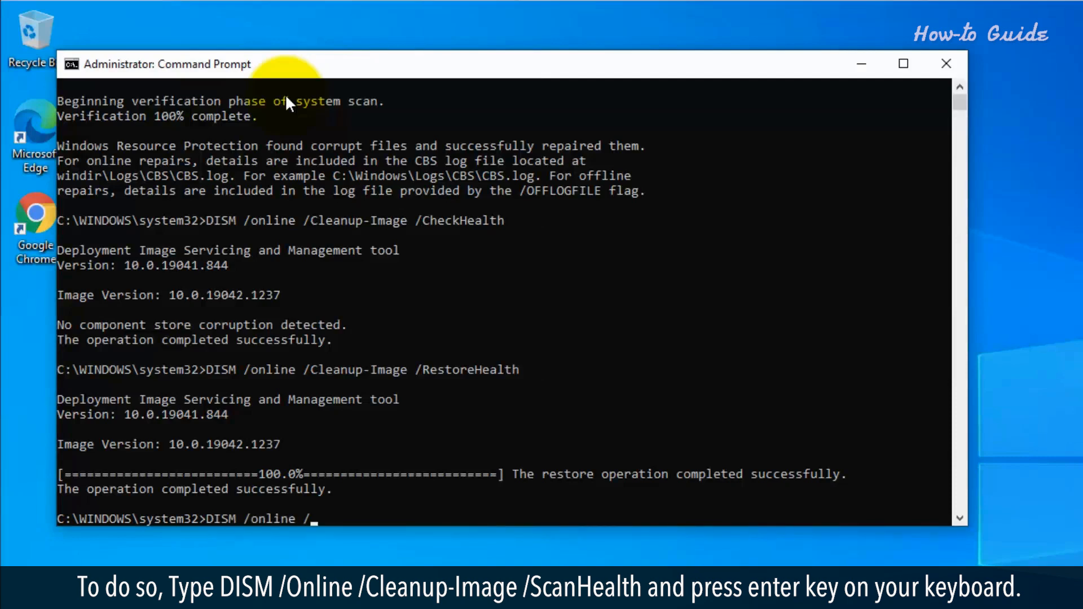
text(/Cleanup-Image /ScanHealth)
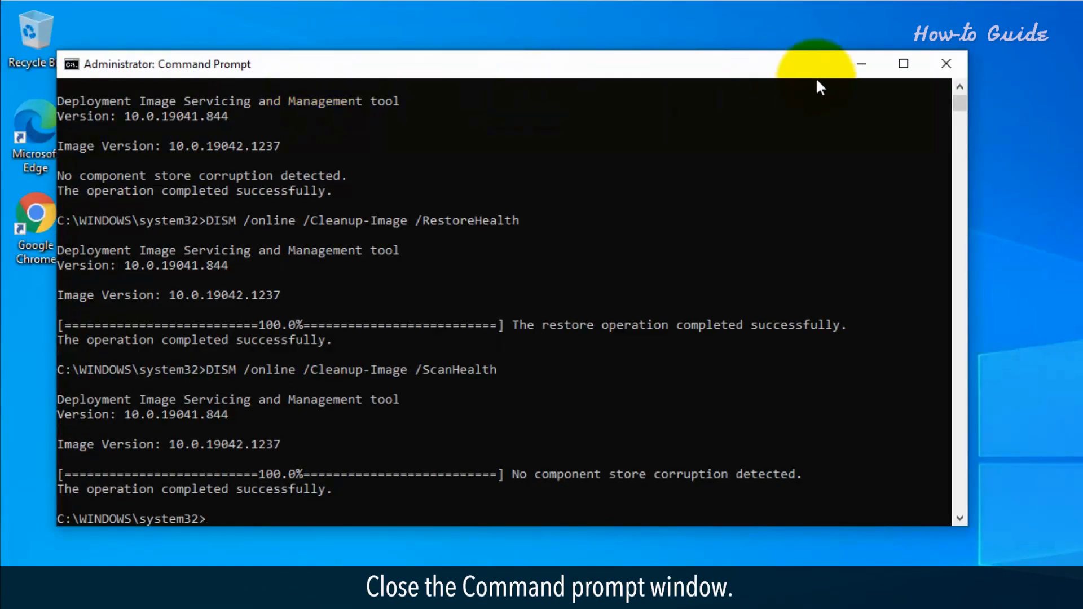
Close Command Prompt and restart the computer from the Start power menu.
click(945, 63)
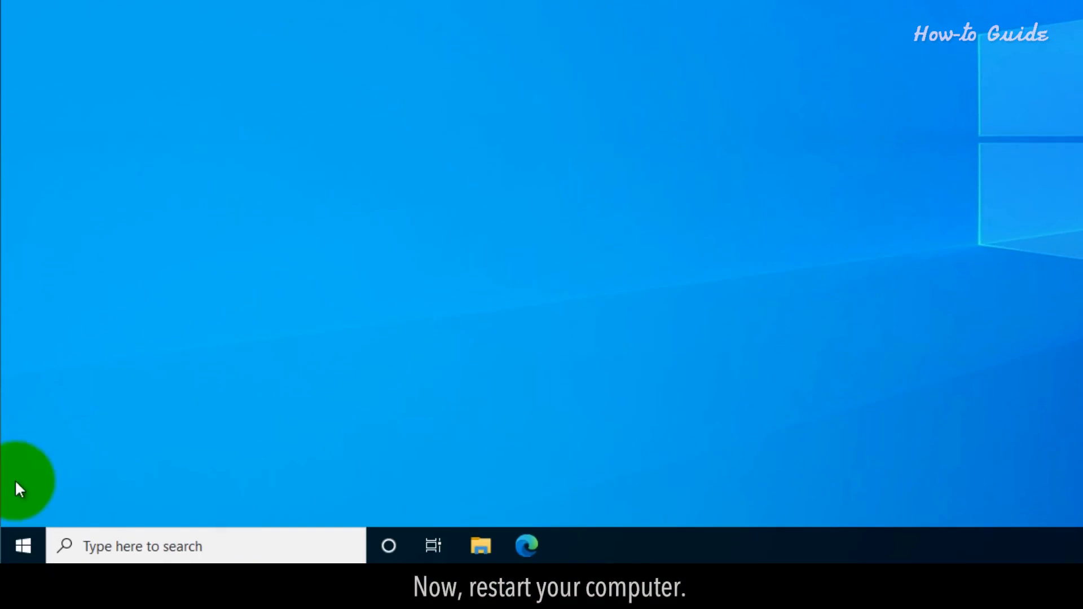
click(21, 545)
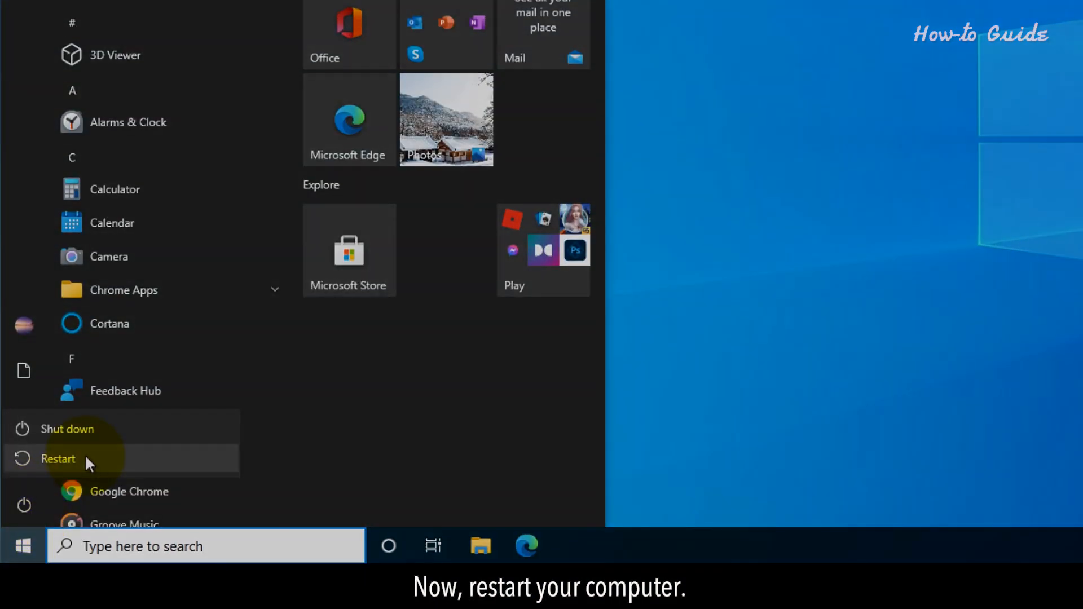
click(58, 459)
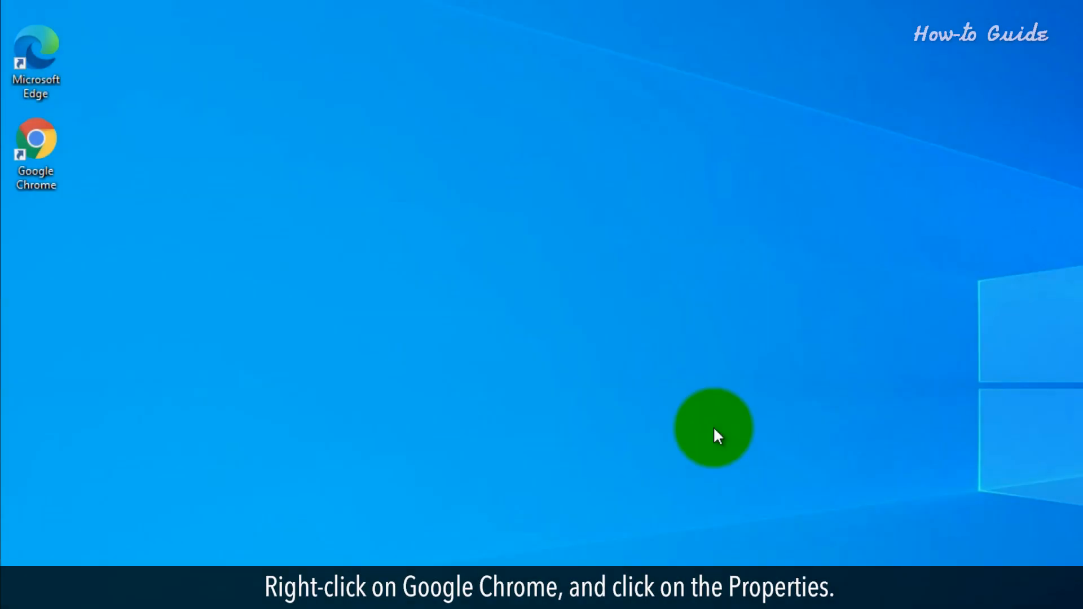
Set the Google Chrome shortcut's compatibility mode to Windows 7 and apply it.
right_click(35, 147)
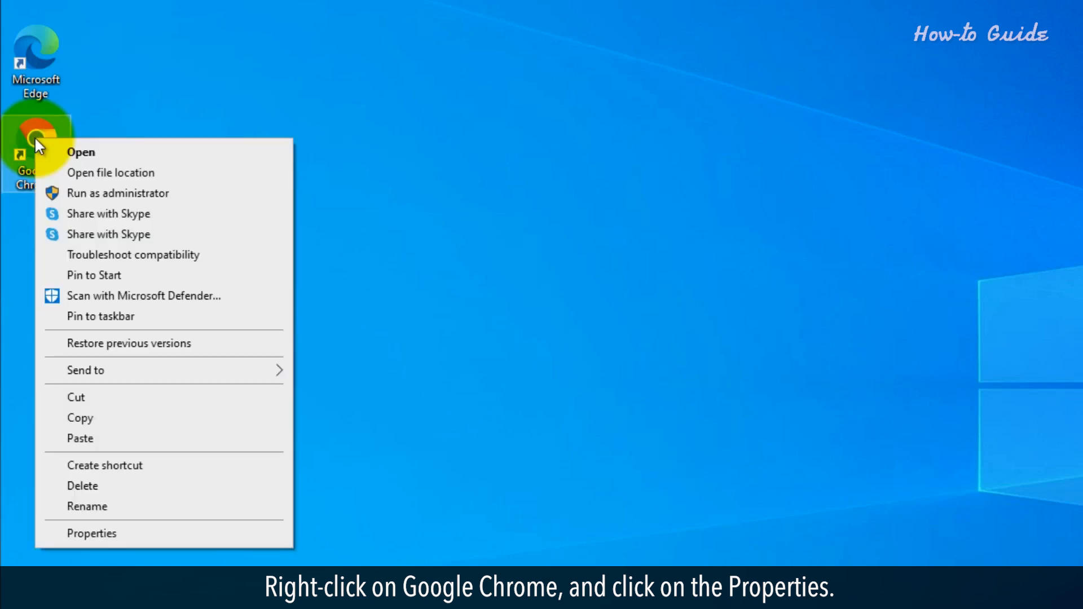
click(91, 533)
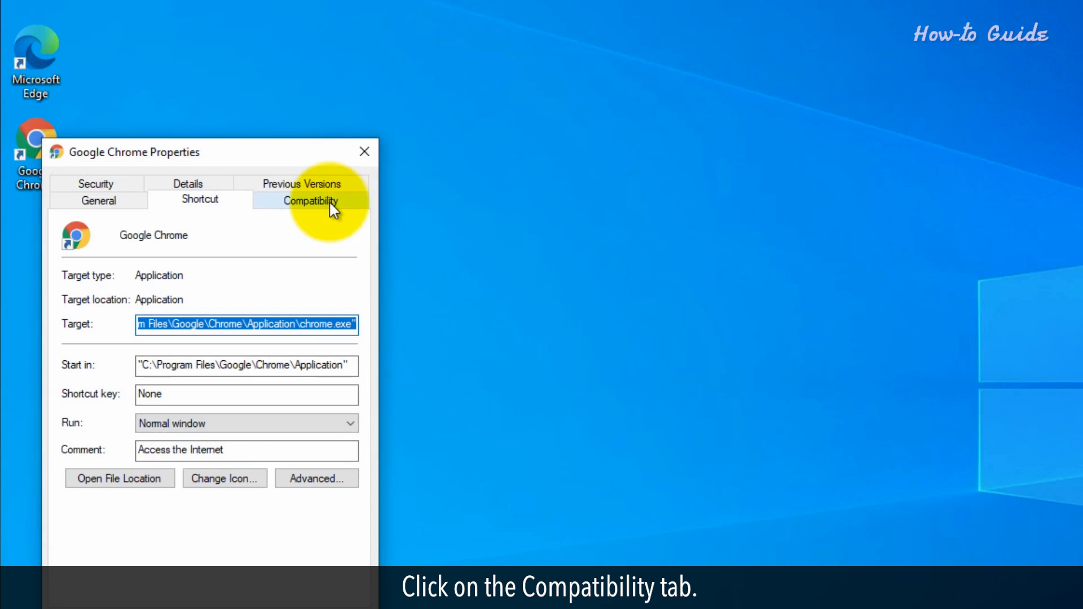
click(310, 200)
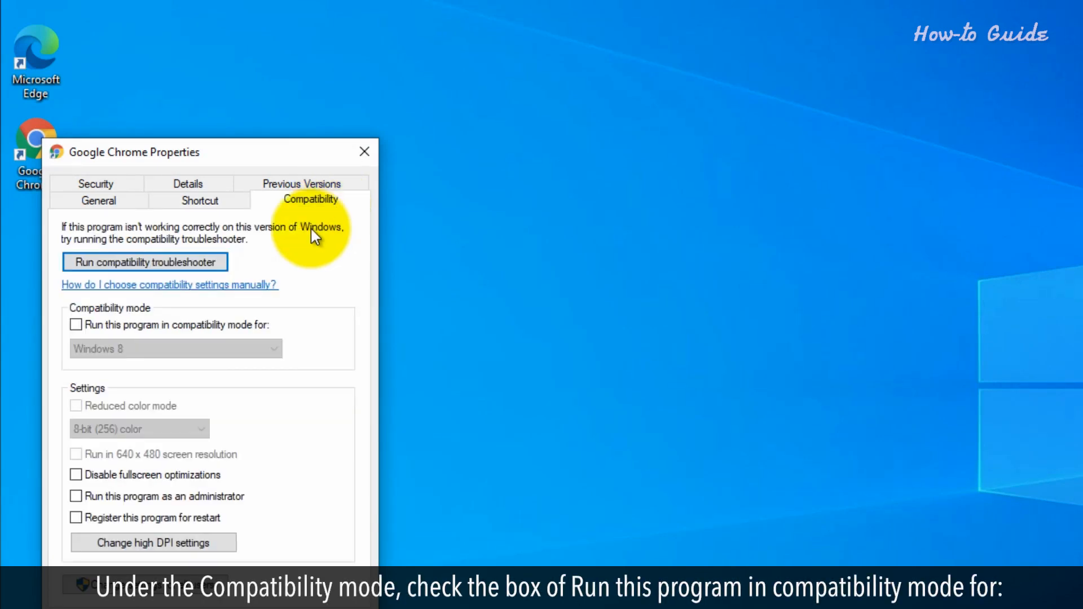
click(75, 325)
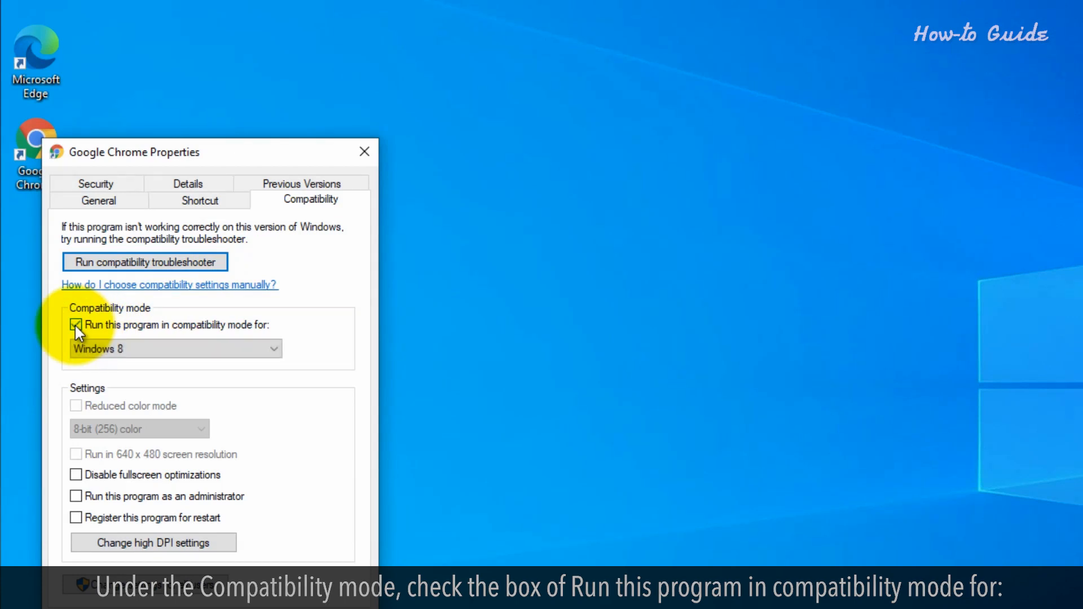
click(273, 348)
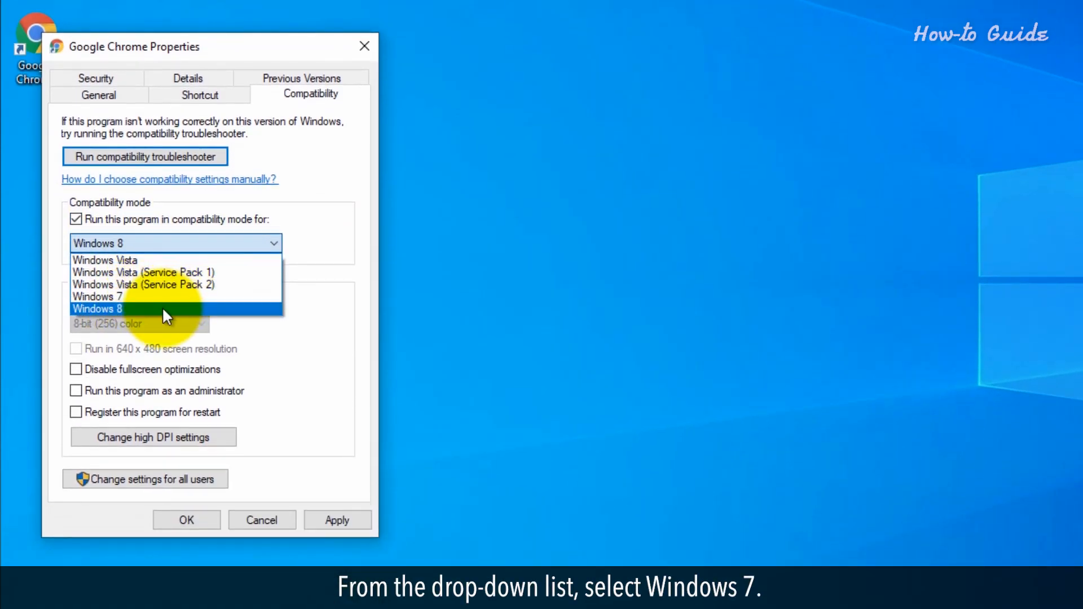
click(98, 296)
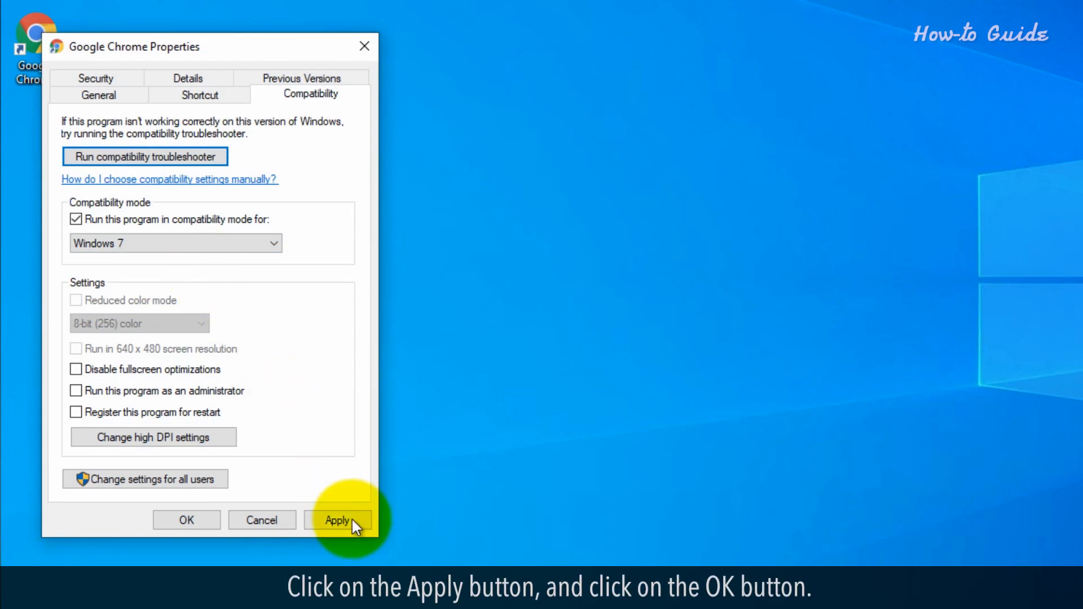
click(337, 520)
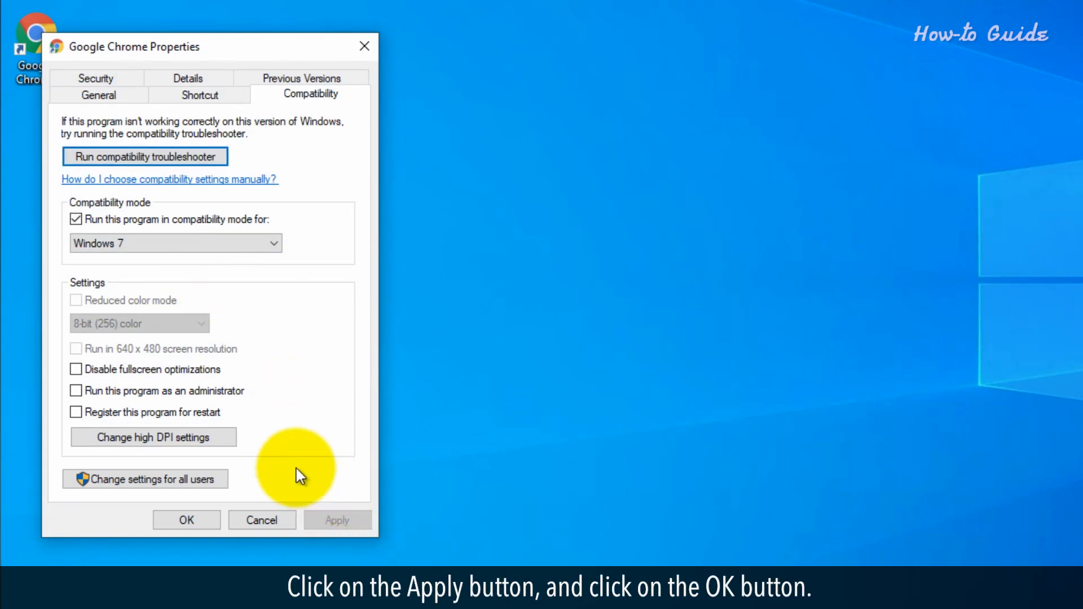
click(185, 520)
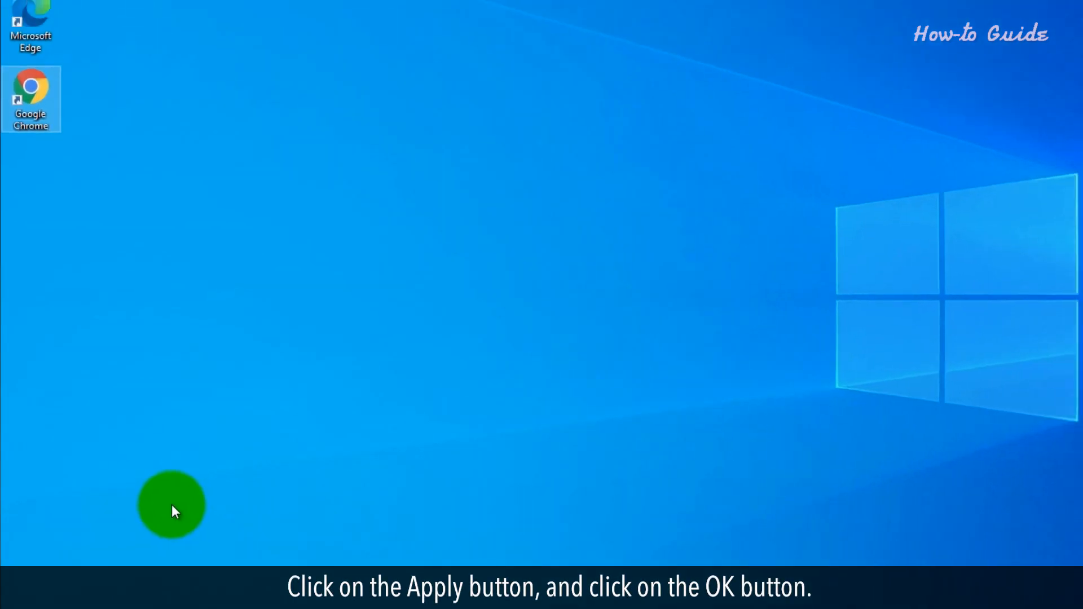